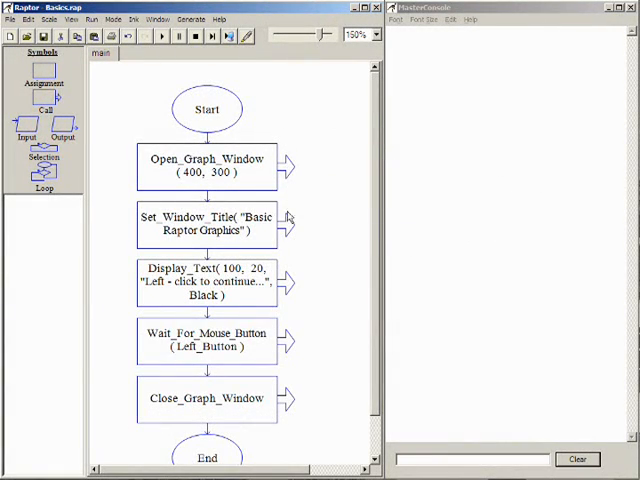
{"action": "mouse_move", "coordinate": [296, 288]}
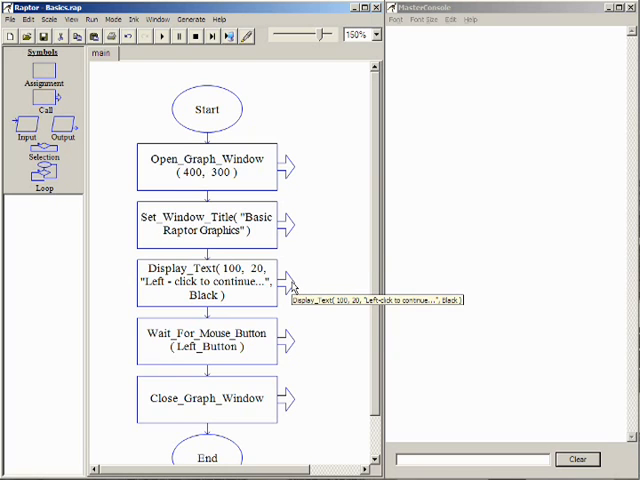
{"action": "mouse_move", "coordinate": [292, 350]}
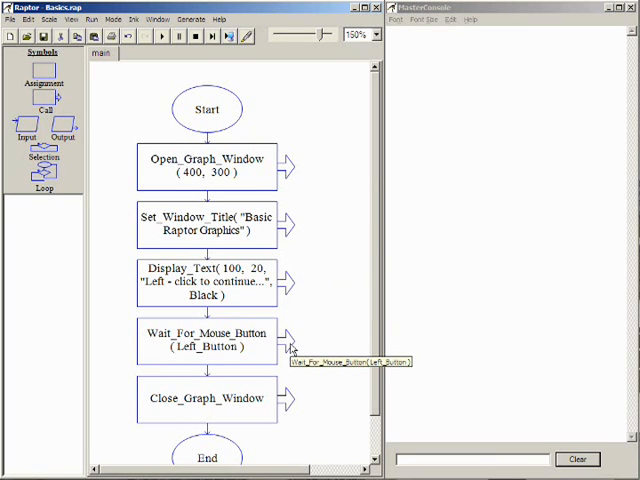
{"action": "mouse_move", "coordinate": [304, 308]}
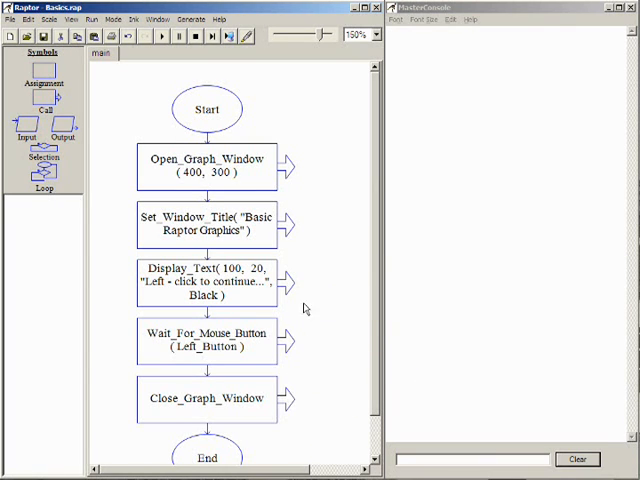
Step: Run the basic graphics flowchart and move its graphics window beside the flowchart
{"action": "left_click", "coordinate": [160, 36]}
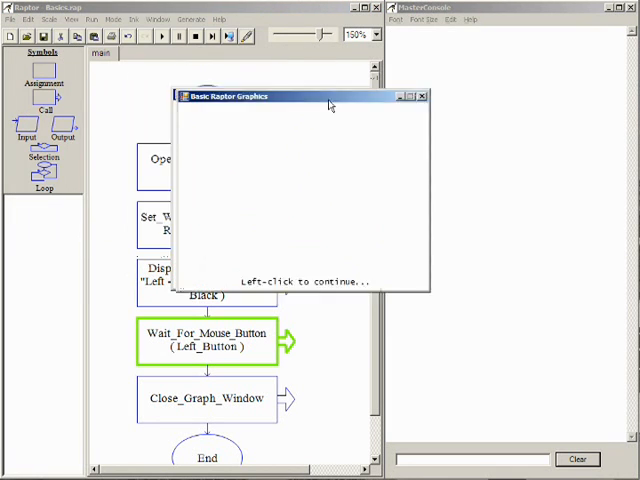
{"action": "left_click_drag", "start_coordinate": [300, 96], "coordinate": [450, 156]}
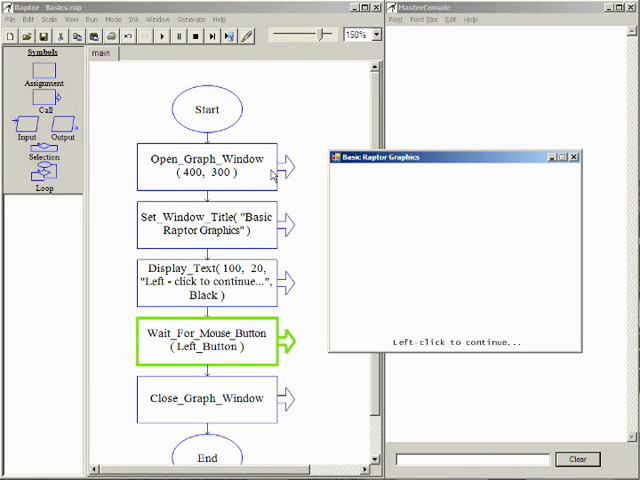
{"action": "mouse_move", "coordinate": [404, 242]}
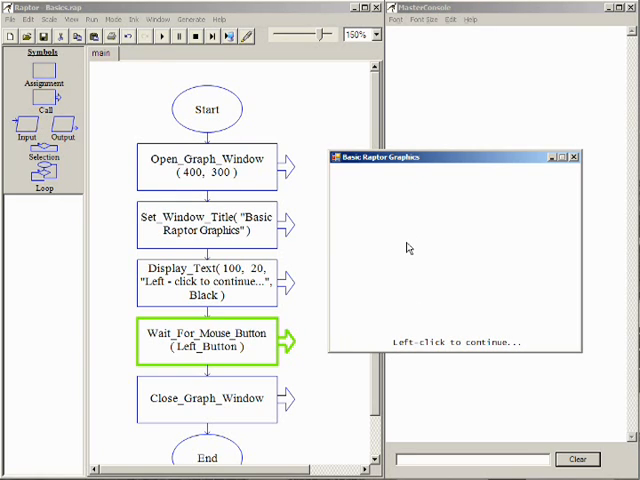
{"action": "mouse_move", "coordinate": [396, 162]}
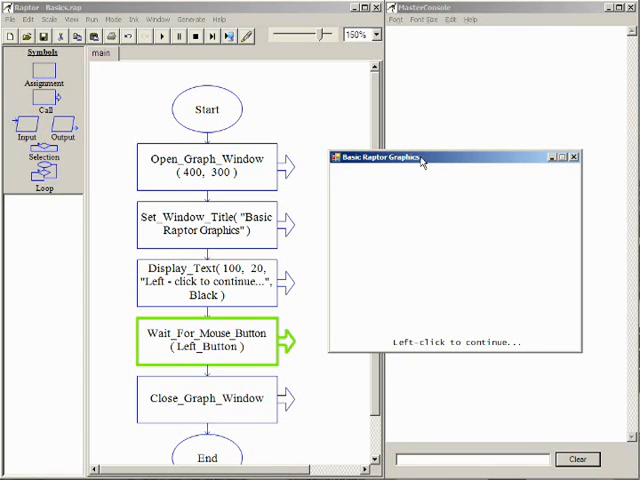
{"action": "mouse_move", "coordinate": [422, 344]}
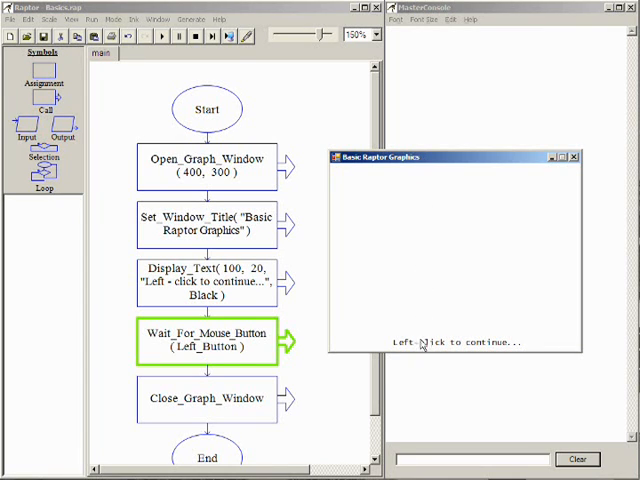
{"action": "mouse_move", "coordinate": [496, 352]}
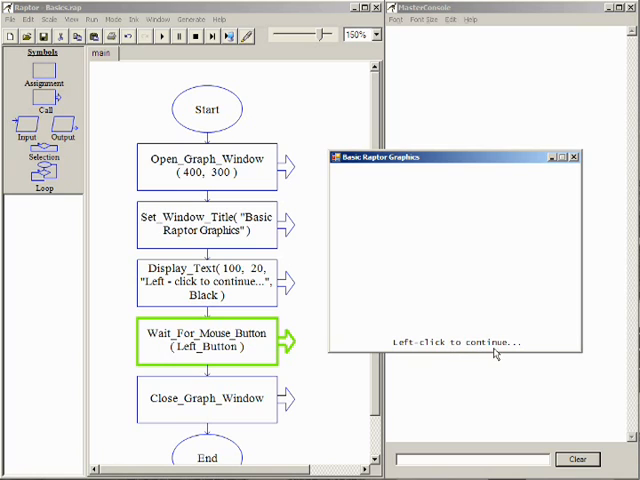
{"action": "mouse_move", "coordinate": [532, 308]}
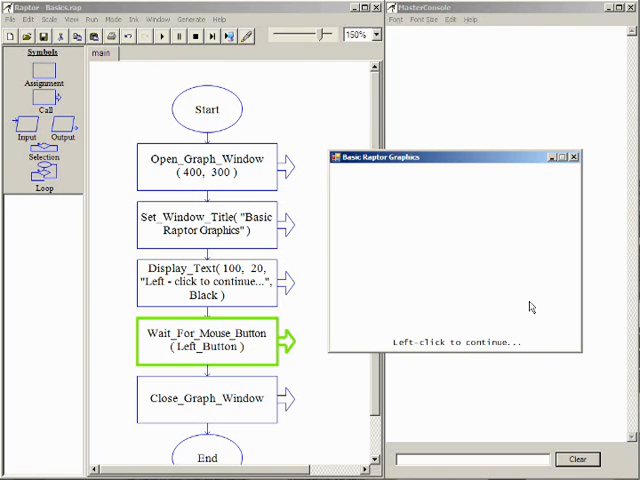
{"action": "mouse_move", "coordinate": [476, 292]}
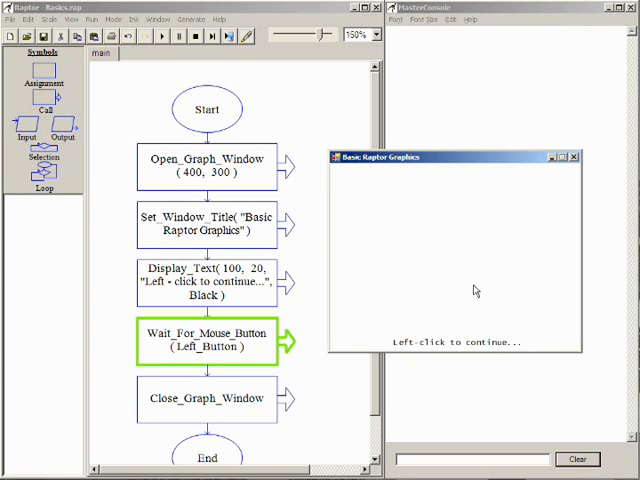
{"action": "mouse_move", "coordinate": [264, 348]}
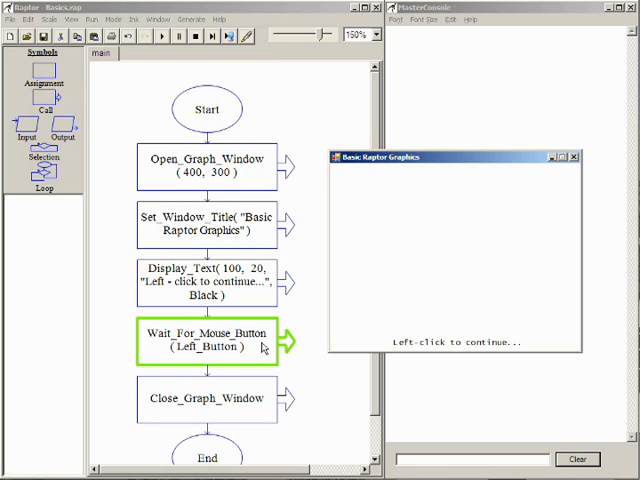
{"action": "mouse_move", "coordinate": [392, 292]}
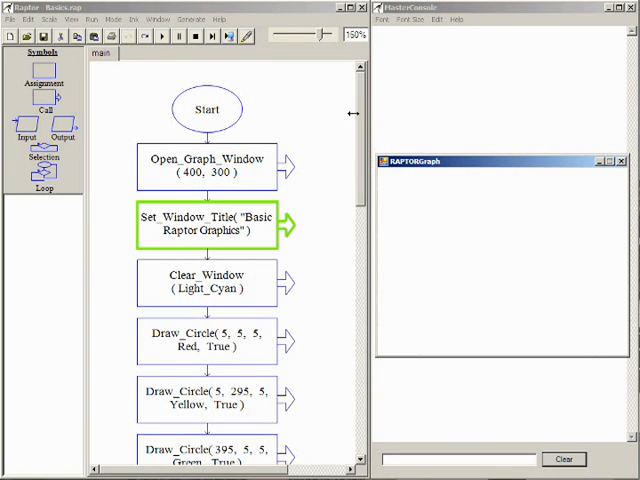
Step: Step through Clear_Window and the Draw_Circle calls, giving a cyan window with coloured corner circles
{"action": "left_click", "coordinate": [212, 36]}
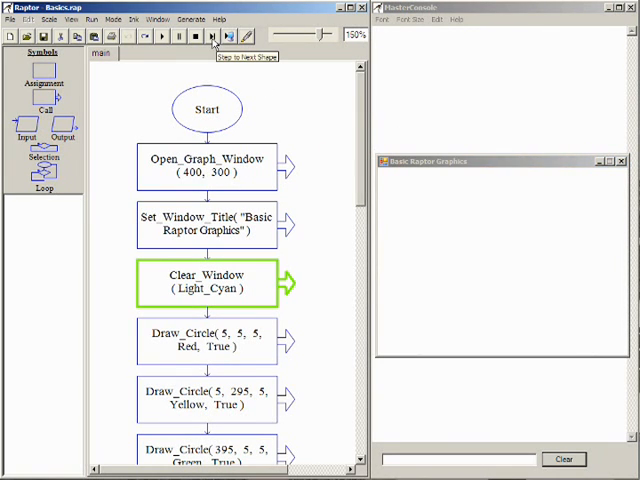
{"action": "left_click", "coordinate": [214, 36]}
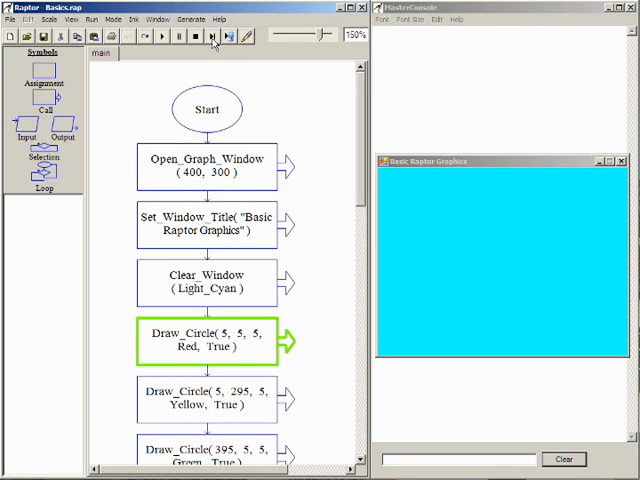
{"action": "left_click", "coordinate": [212, 36]}
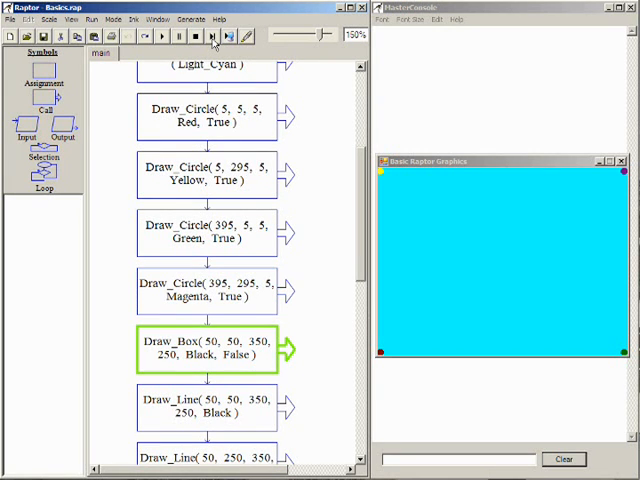
{"action": "mouse_move", "coordinate": [380, 356]}
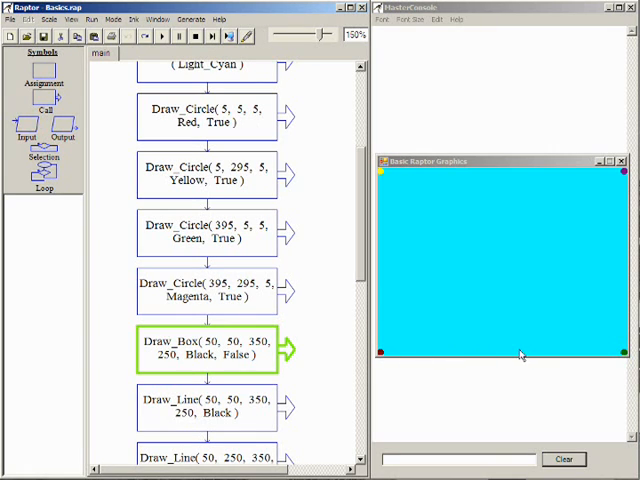
{"action": "mouse_move", "coordinate": [392, 220]}
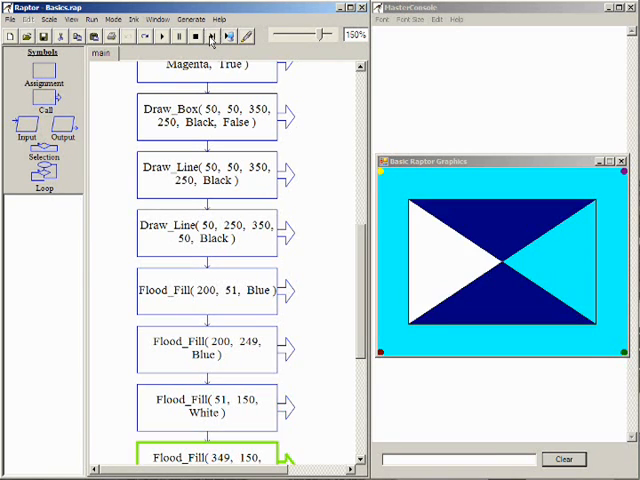
Step: Execute the Flood_Fill steps so the box's crossing diagonals fill dark blue and white
{"action": "left_click", "coordinate": [160, 36]}
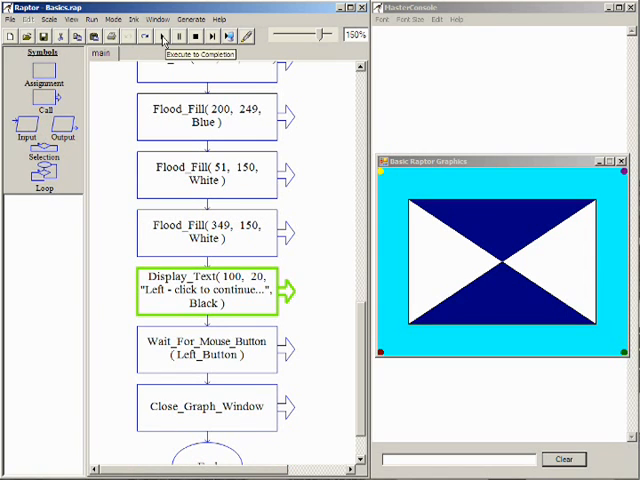
{"action": "left_click", "coordinate": [160, 36]}
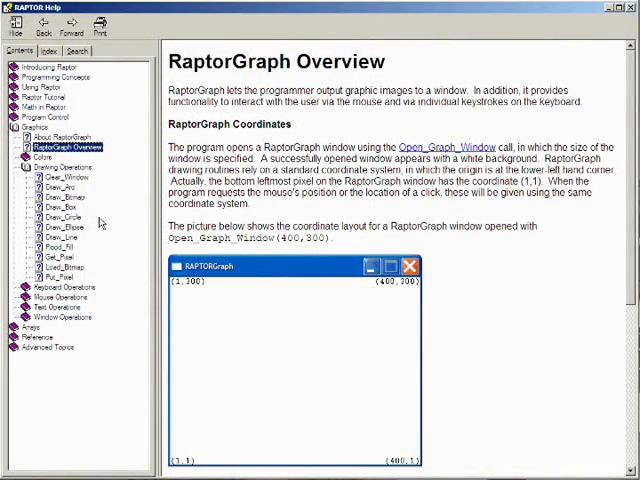
Step: Read the Draw_Circle help topic, marking its center coordinates and radius parameters
{"action": "left_click", "coordinate": [52, 216]}
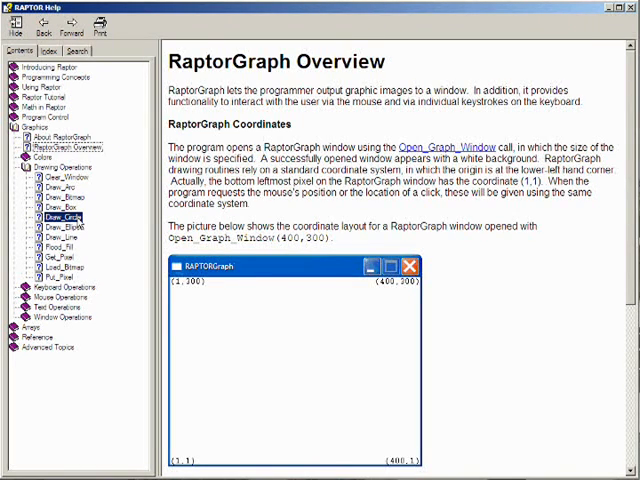
{"action": "left_click", "coordinate": [54, 216]}
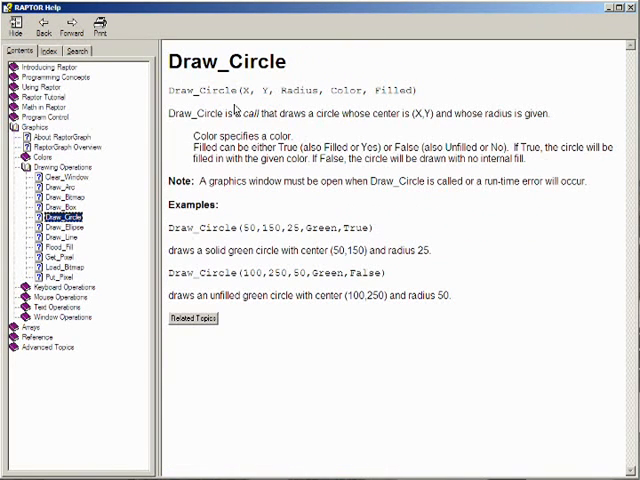
{"action": "double_click", "coordinate": [258, 90]}
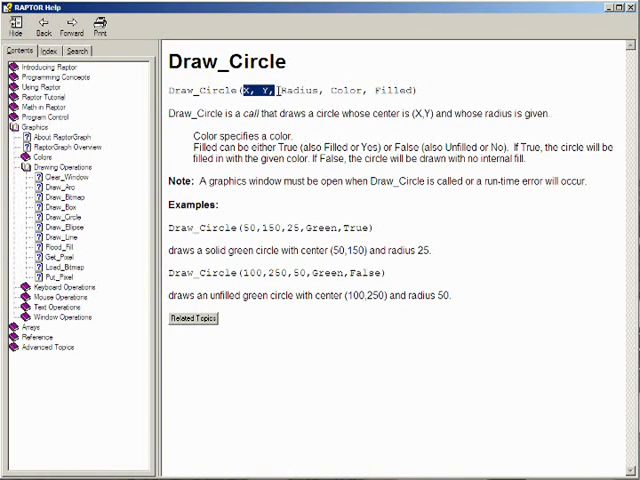
{"action": "left_click", "coordinate": [294, 88]}
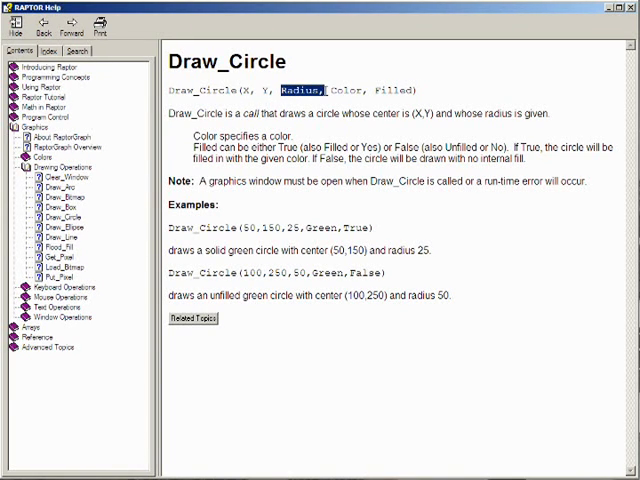
{"action": "mouse_move", "coordinate": [122, 204]}
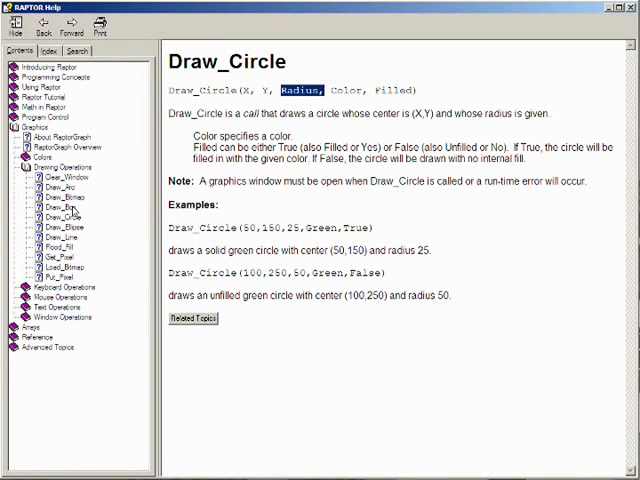
Step: Read the Draw_Box help topic and mark its syntax parameters
{"action": "left_click", "coordinate": [48, 204]}
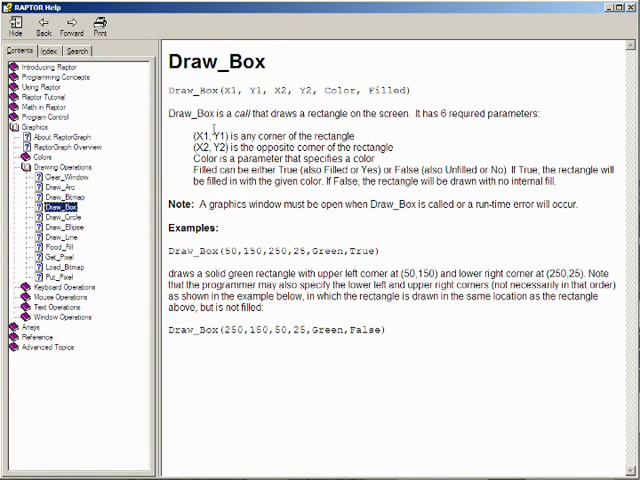
{"action": "double_click", "coordinate": [296, 82]}
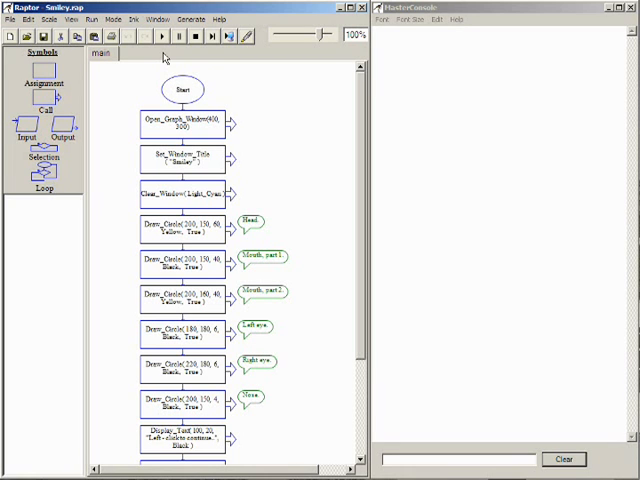
{"action": "mouse_move", "coordinate": [160, 36]}
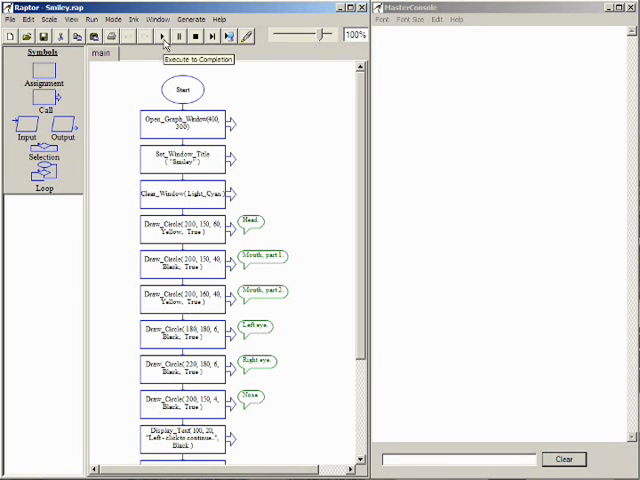
Step: Execute the Smiley program to draw a yellow face on cyan, then left-click to continue past its prompt
{"action": "left_click", "coordinate": [160, 36]}
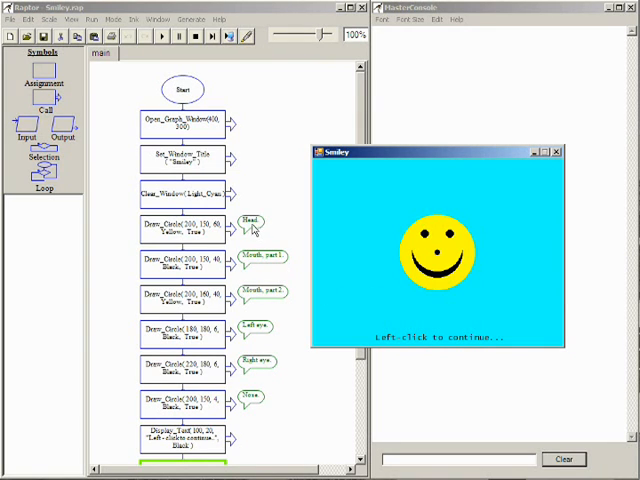
{"action": "mouse_move", "coordinate": [342, 238]}
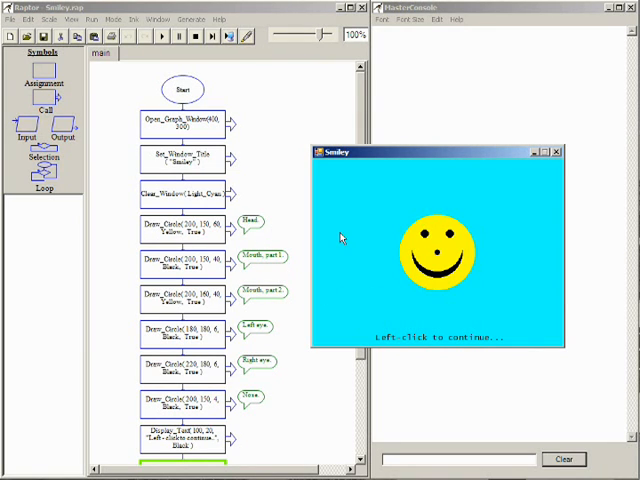
{"action": "left_click", "coordinate": [430, 250]}
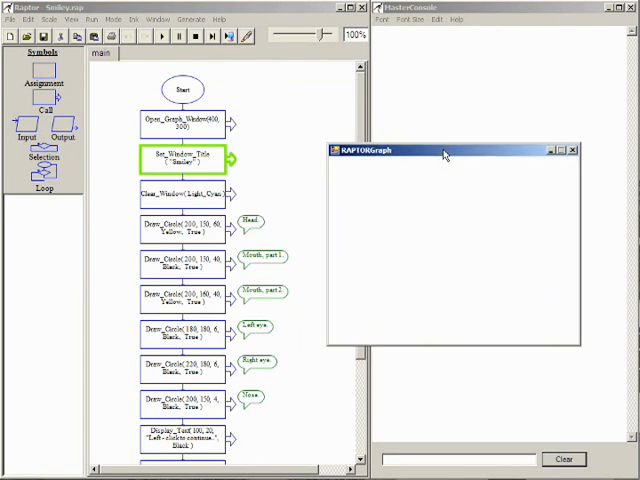
Step: Step through Set_Window_Title, Clear_Window and the Draw_Circle symbols, building the head, smile and eyes
{"action": "left_click", "coordinate": [210, 36]}
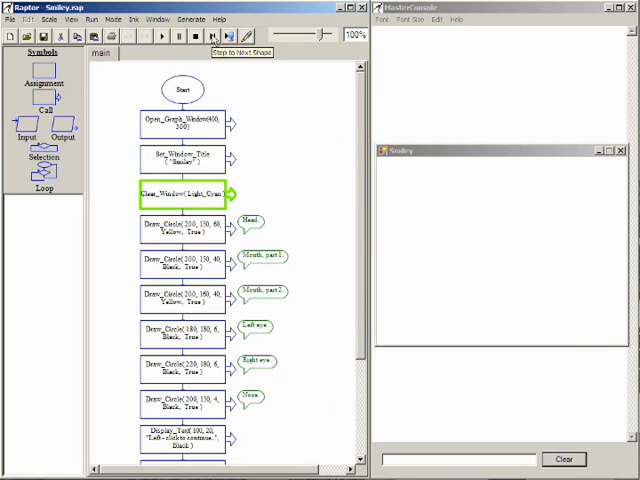
{"action": "left_click", "coordinate": [212, 36]}
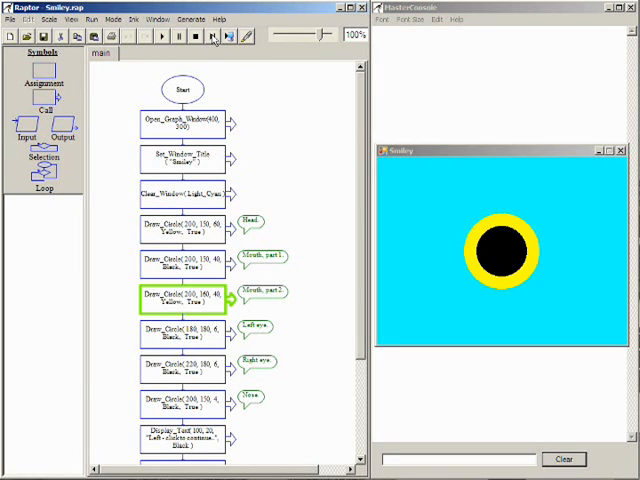
{"action": "left_click", "coordinate": [160, 36]}
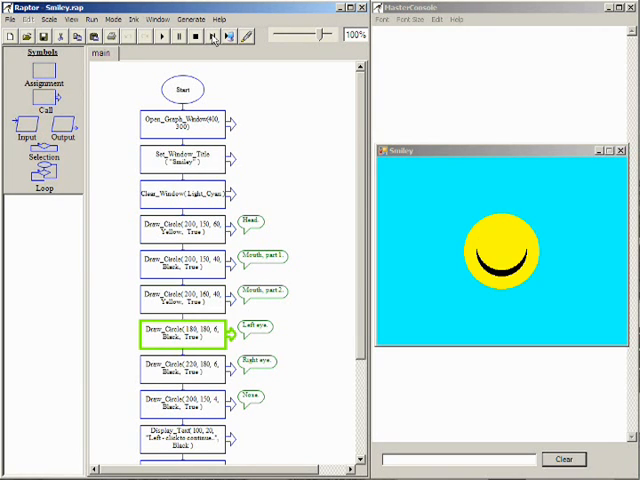
{"action": "left_click", "coordinate": [158, 36]}
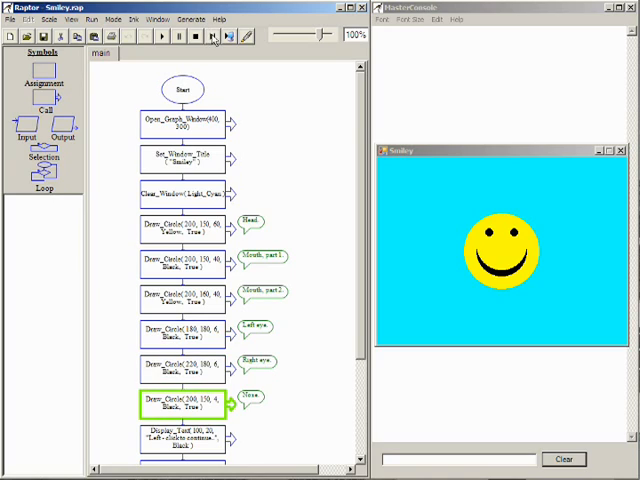